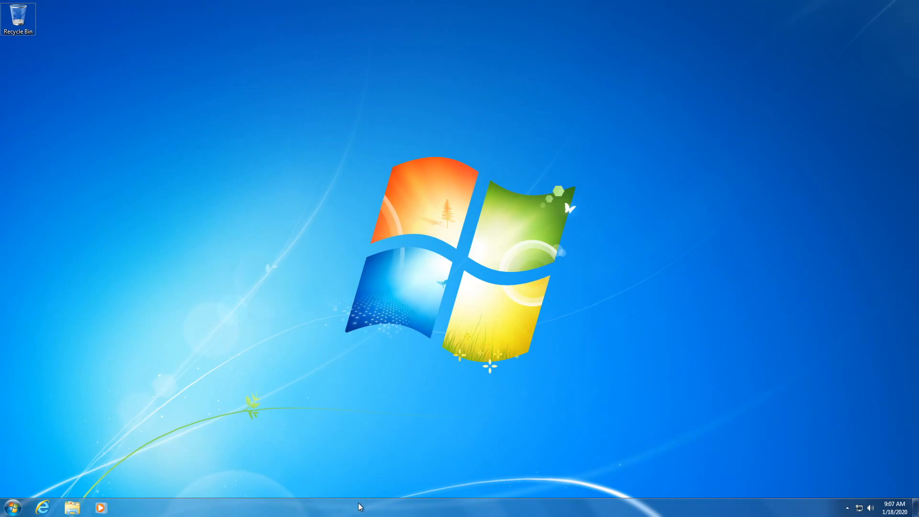
Minimize the Windows Update window to reveal the Windows 7 desktop shortcuts.
left_click(11, 507)
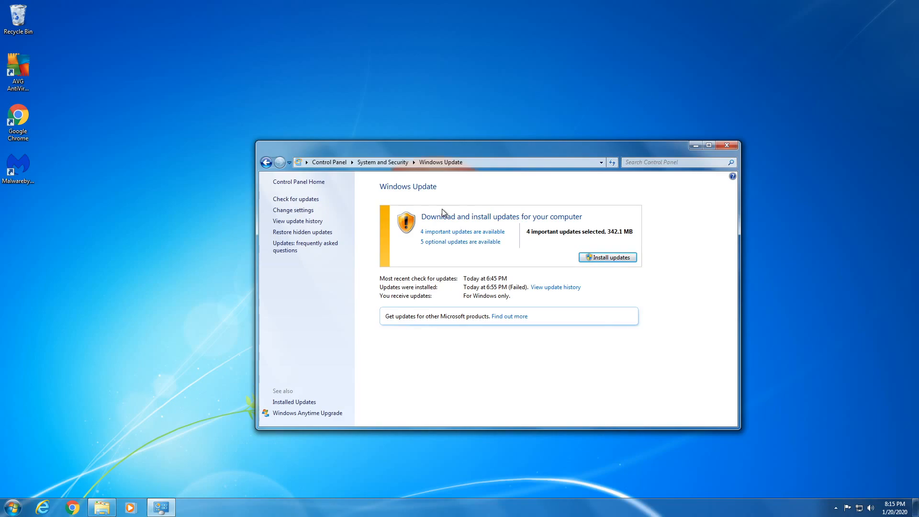
mouse_move(535, 266)
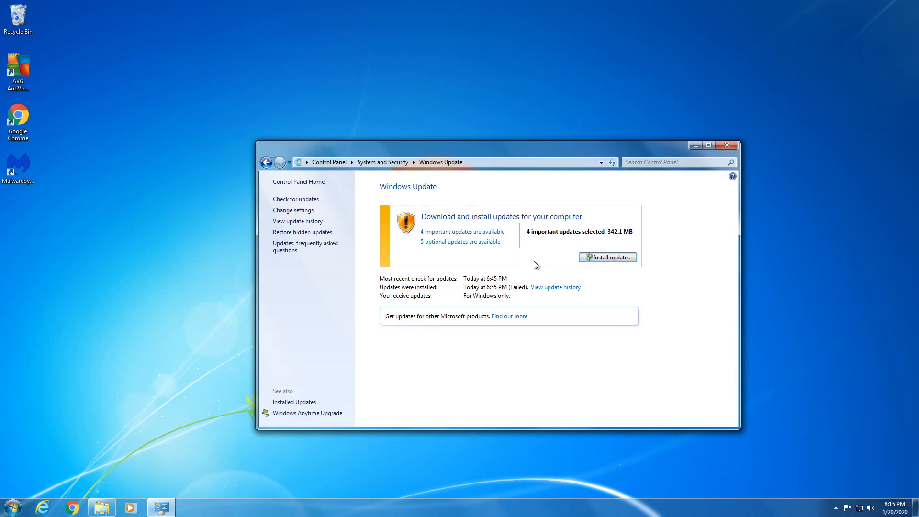
left_click(727, 146)
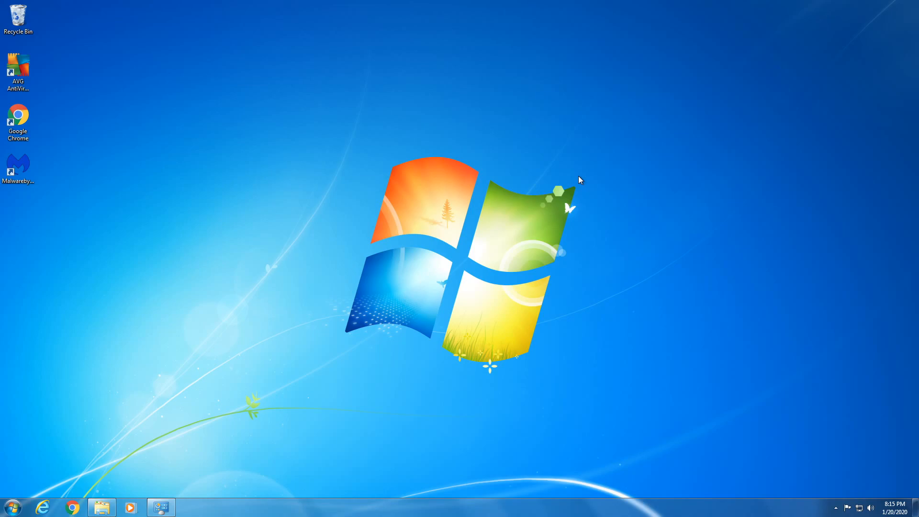
mouse_move(361, 170)
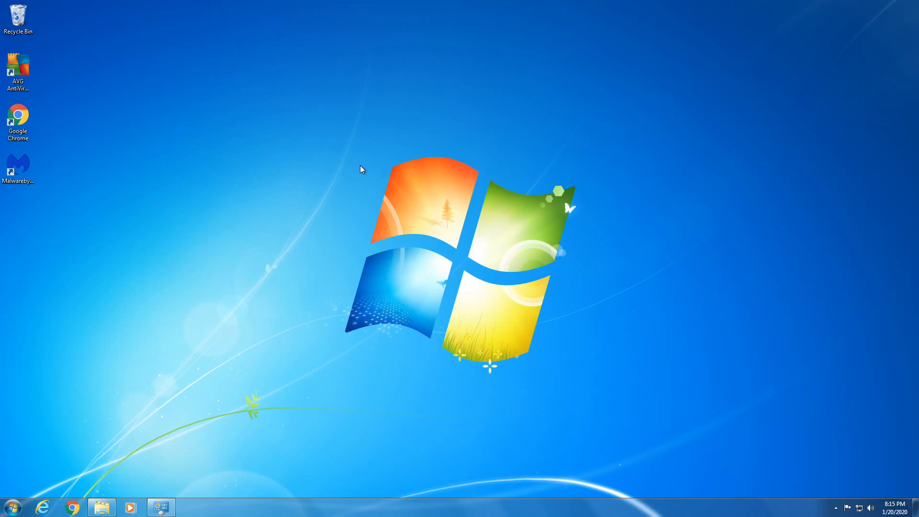
mouse_move(349, 161)
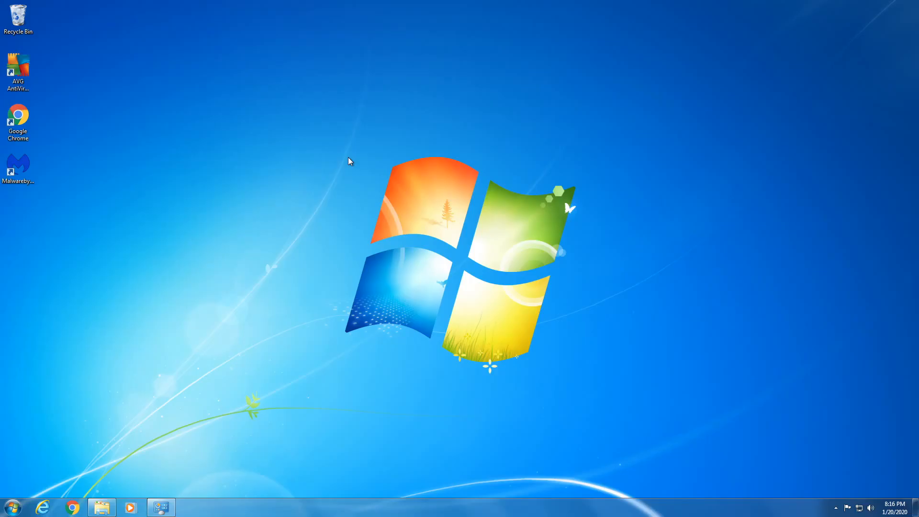
mouse_move(338, 163)
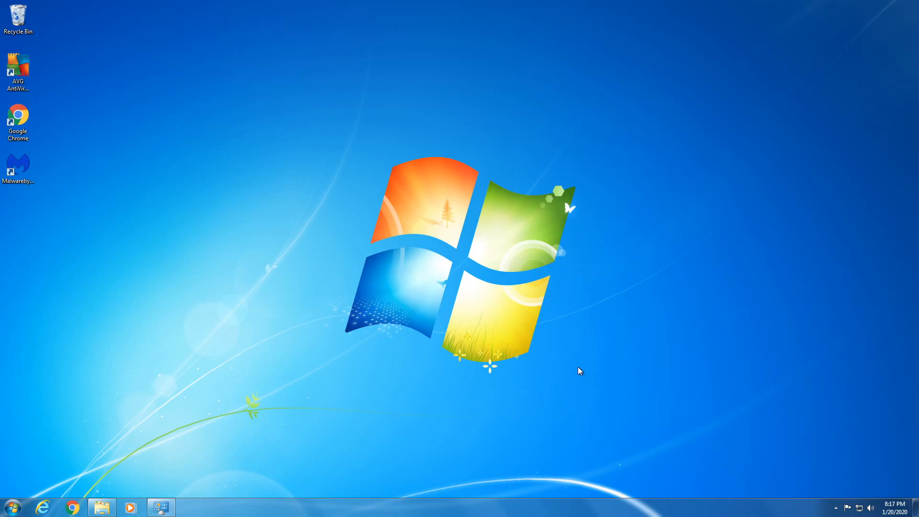
mouse_move(227, 400)
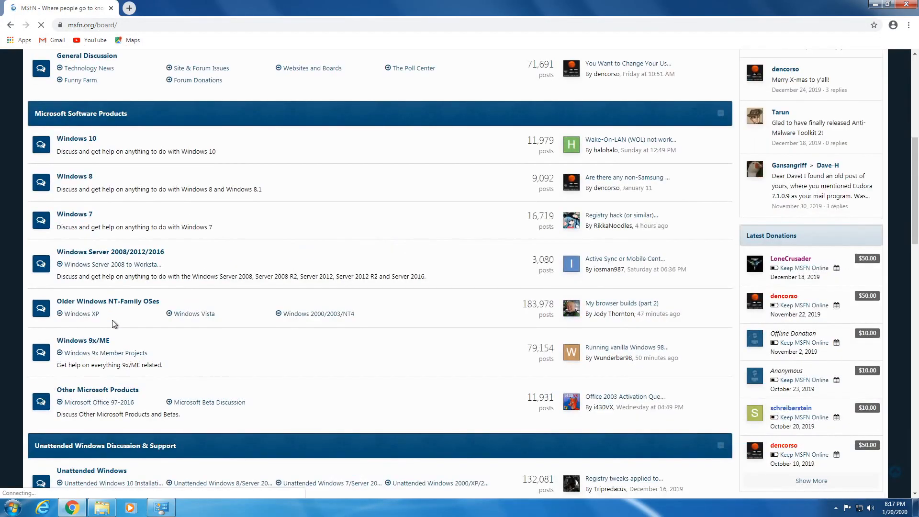
Go to MSFN's Older Windows NT-Family OSes forum, then minimize Chrome to the desktop.
left_click(109, 301)
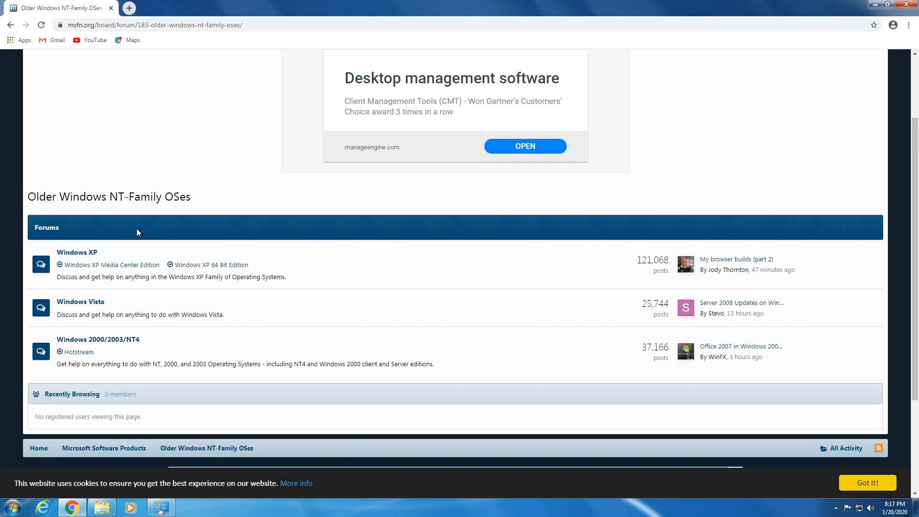
mouse_move(122, 250)
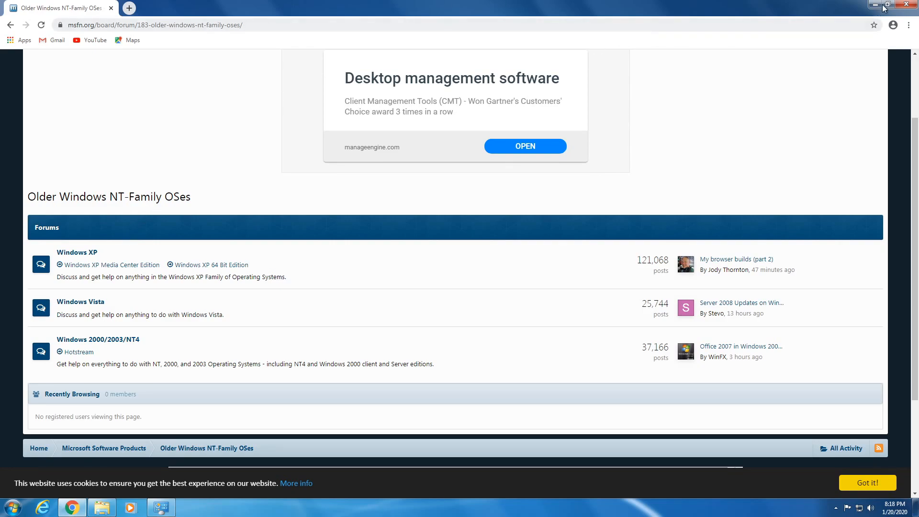
left_click(884, 4)
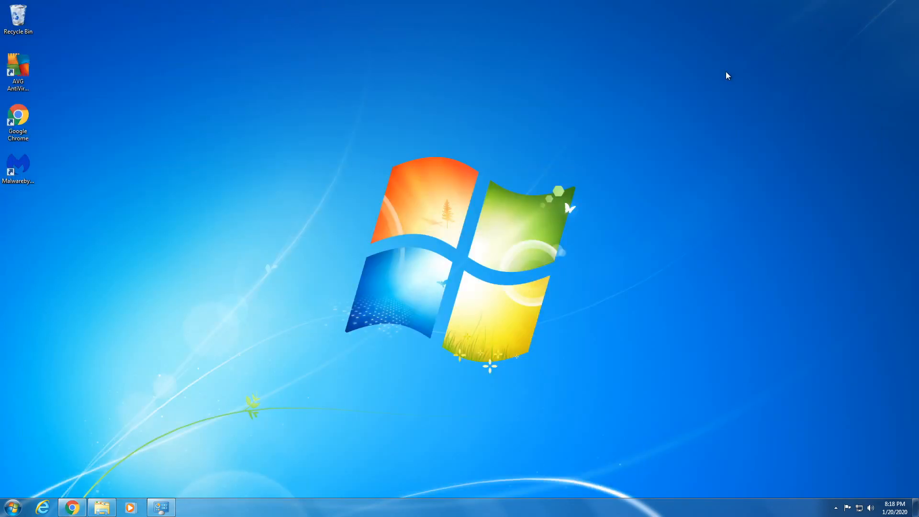
mouse_move(586, 161)
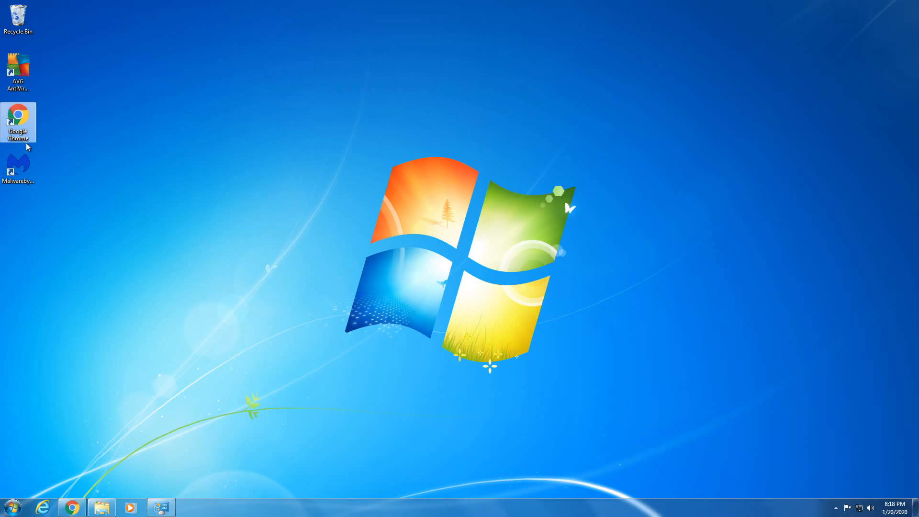
mouse_move(63, 151)
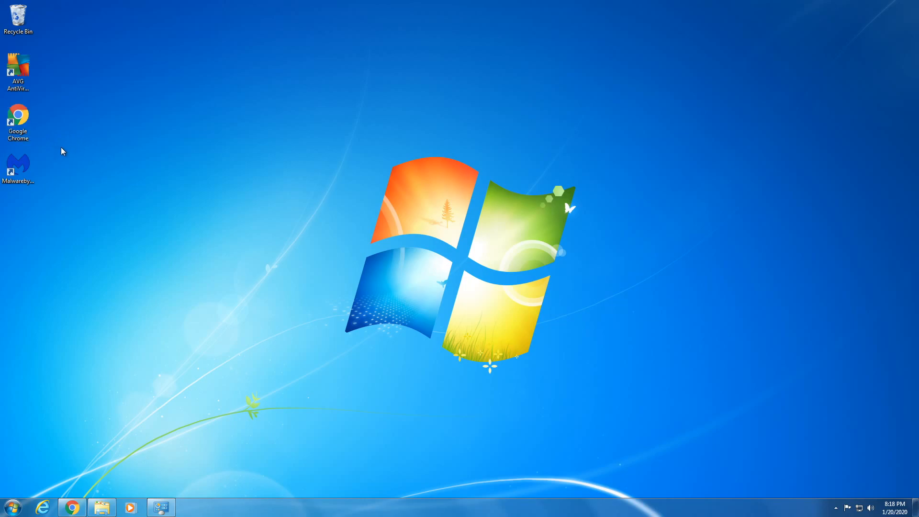
Restore Windows Update with its 4 pending updates and close it, clearing the desktop.
left_click(18, 121)
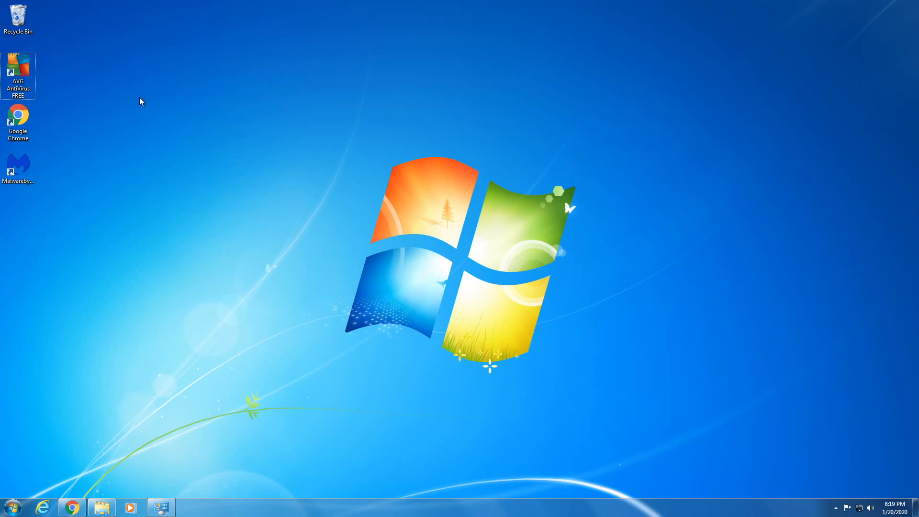
mouse_move(611, 170)
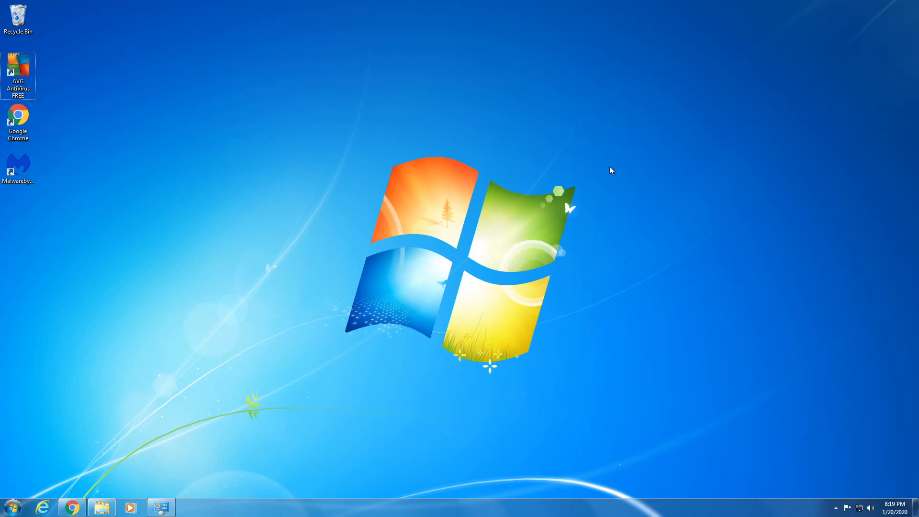
mouse_move(579, 159)
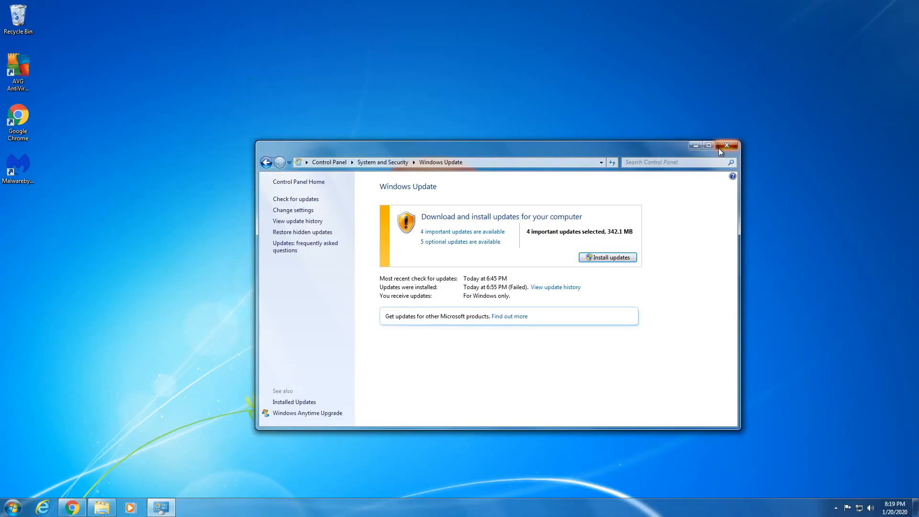
left_click(729, 145)
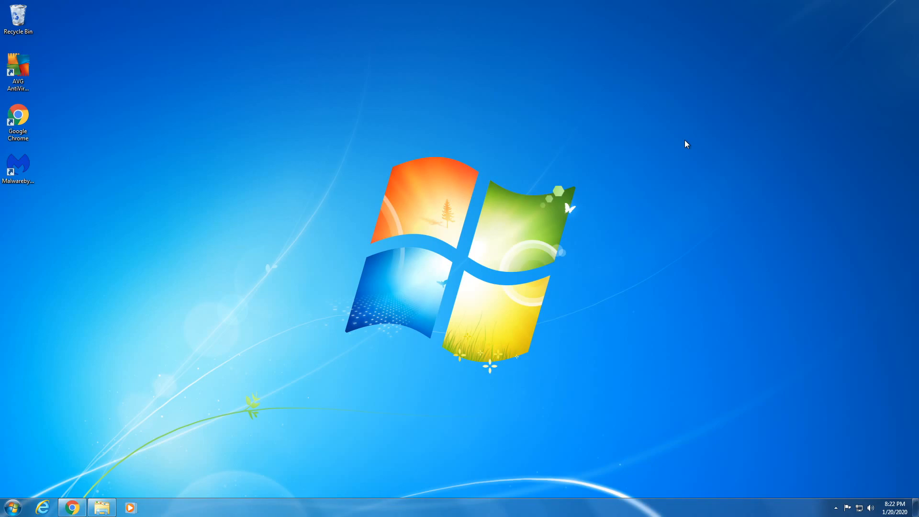
mouse_move(816, 391)
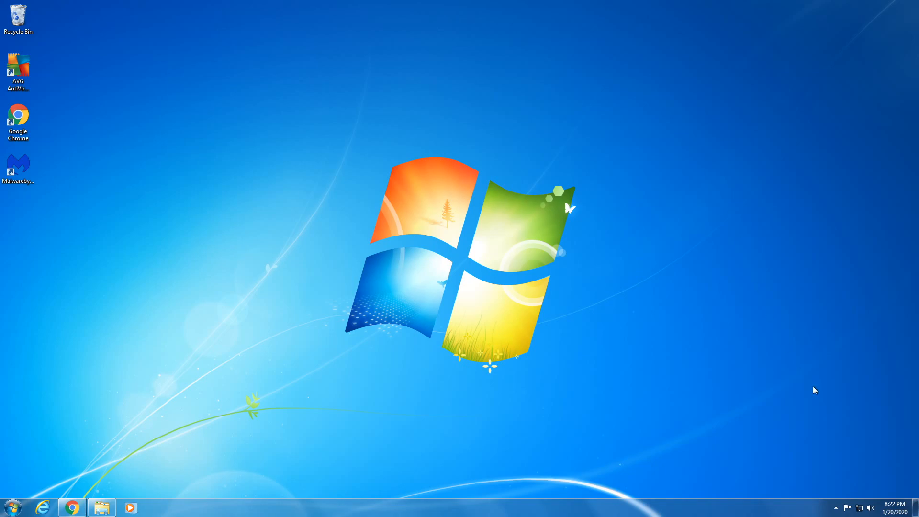
left_click(891, 508)
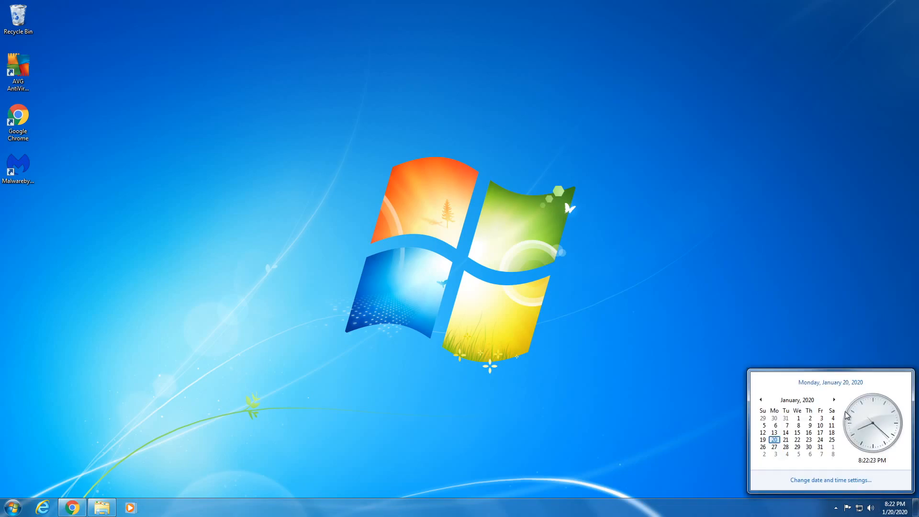
mouse_move(839, 408)
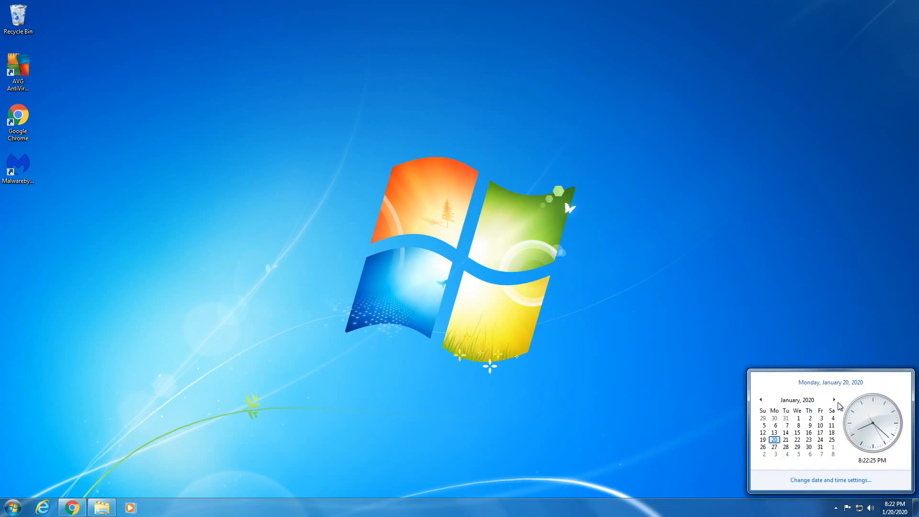
left_click(834, 399)
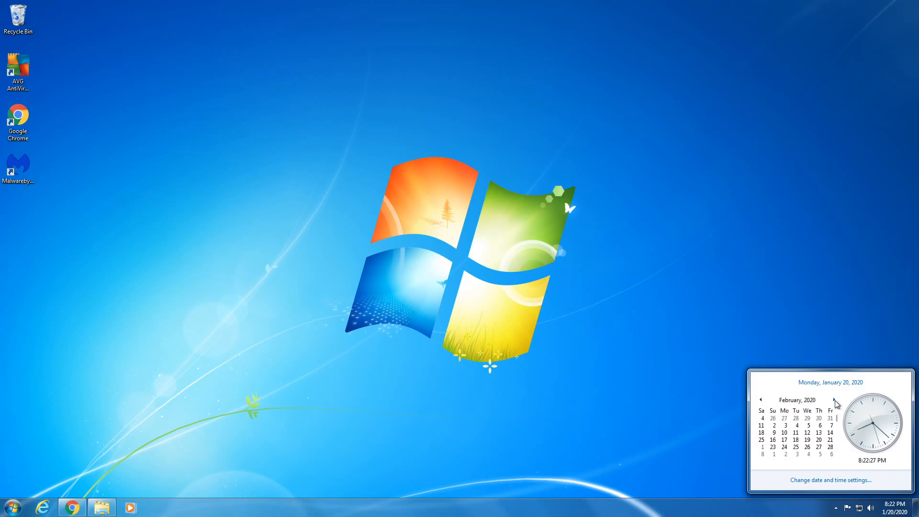
left_click(834, 399)
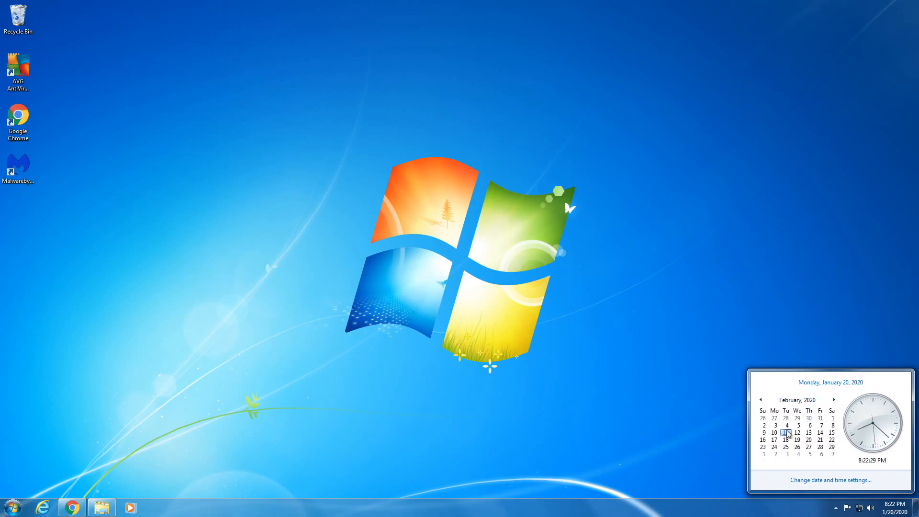
left_click(591, 359)
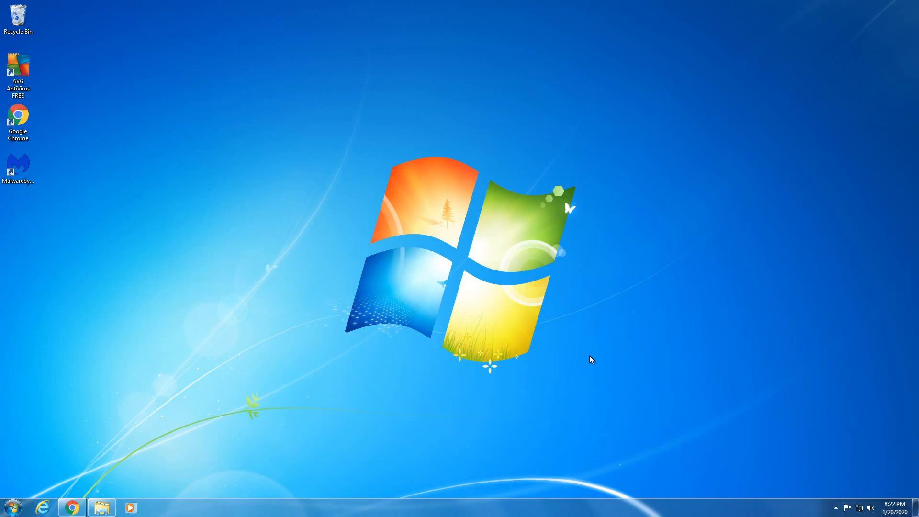
mouse_move(522, 201)
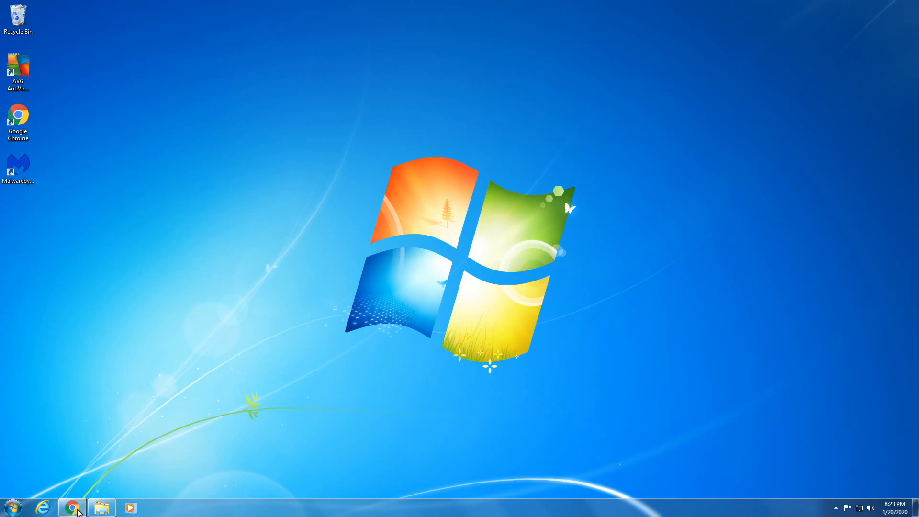
Show Chrome's About page via Help, confirming it is up to date at 79.0.3945.130.
left_click(72, 507)
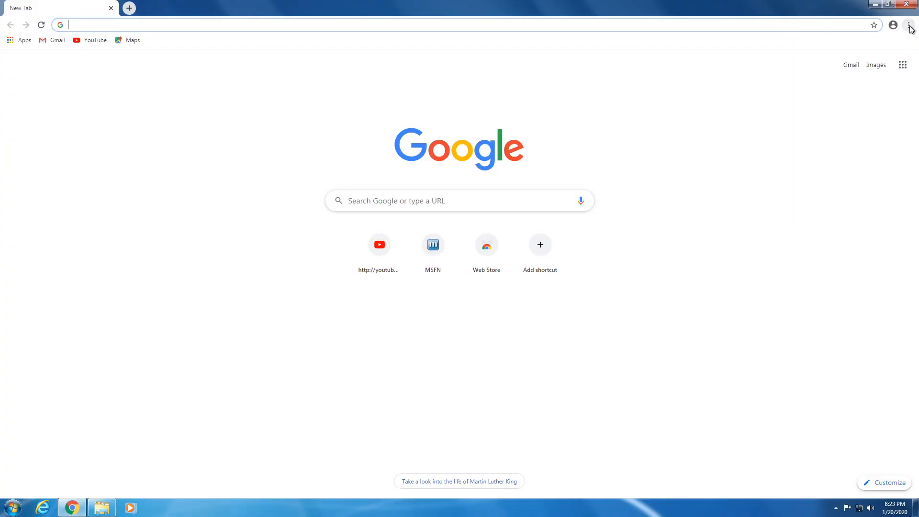
left_click(910, 25)
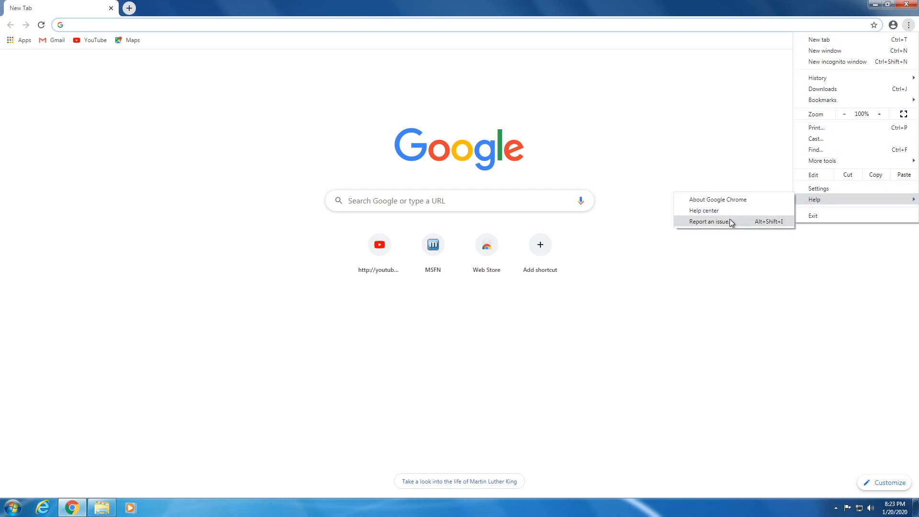
left_click(717, 199)
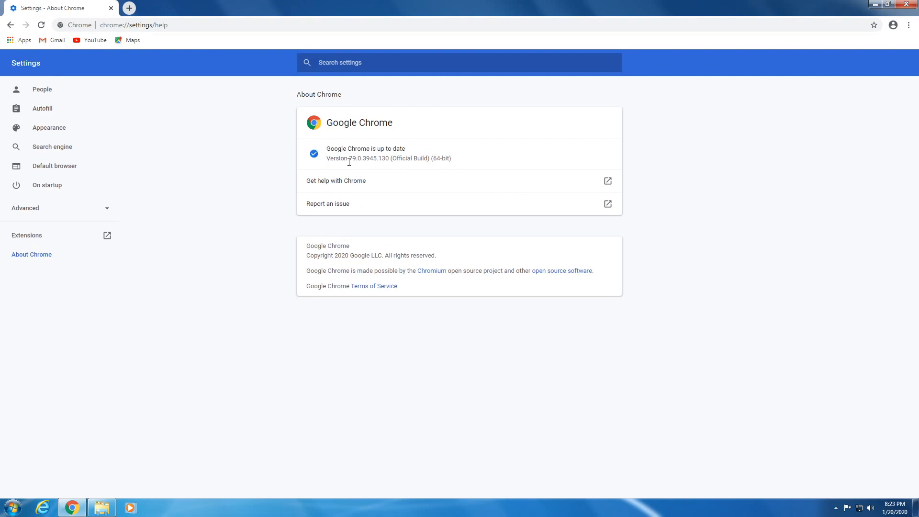
mouse_move(327, 170)
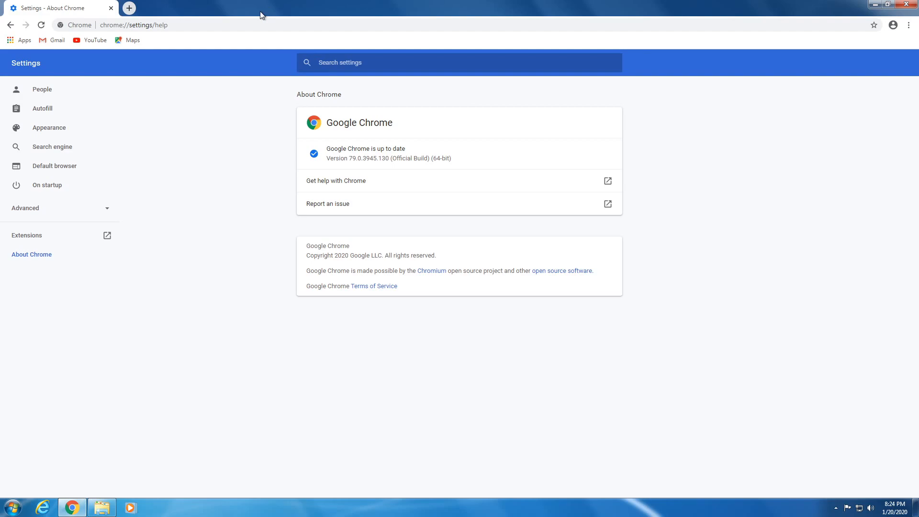
mouse_move(55, 8)
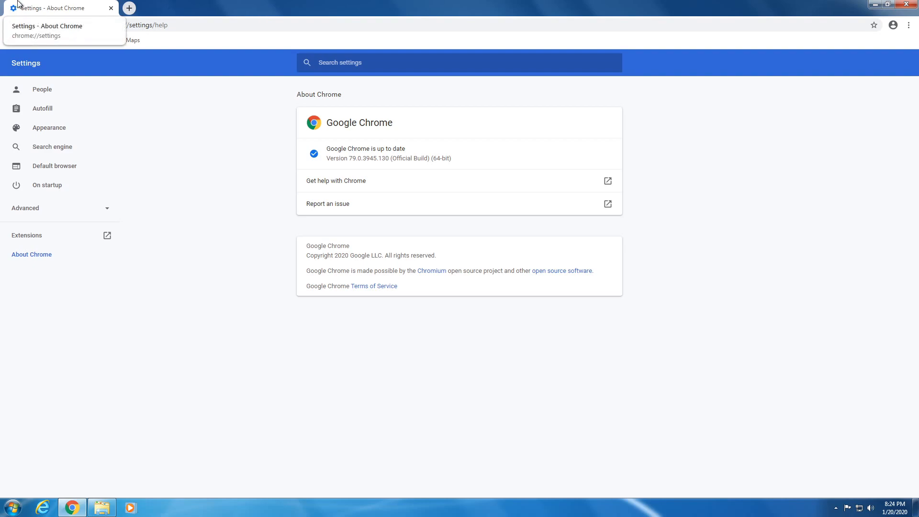
mouse_move(218, 5)
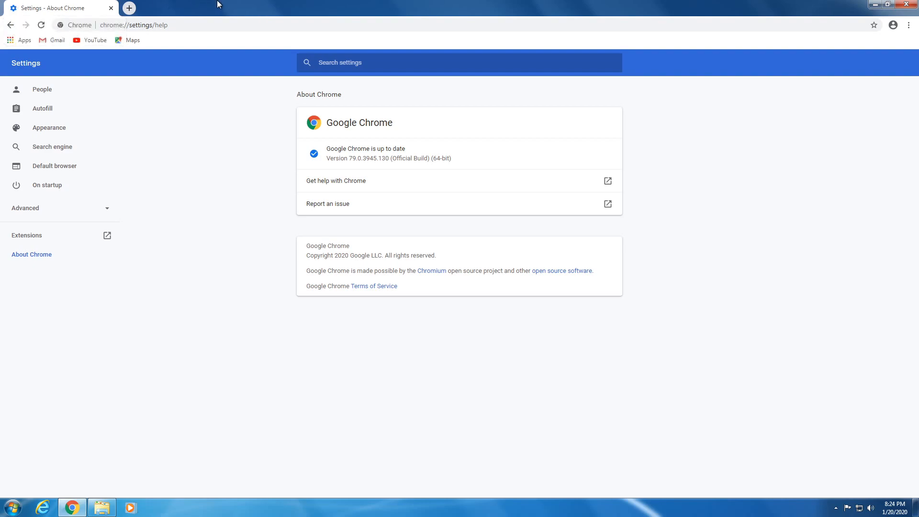
mouse_move(346, 4)
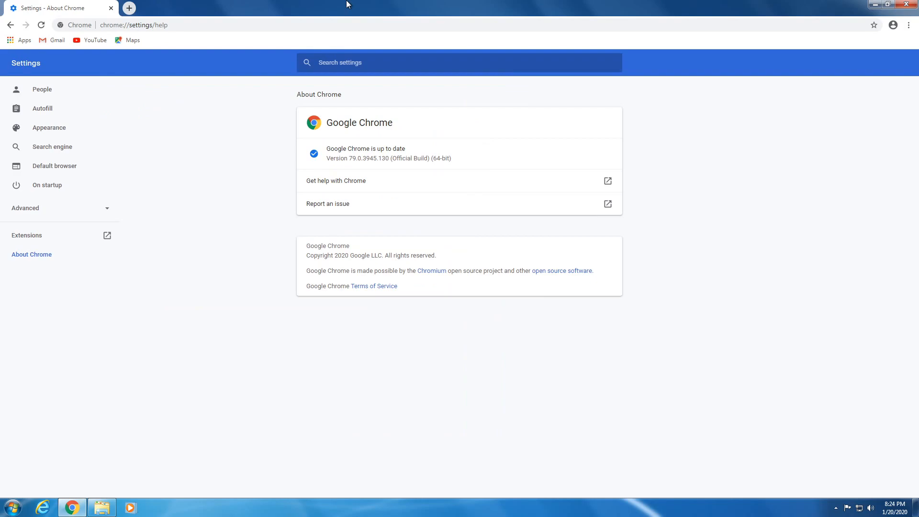
mouse_move(228, 10)
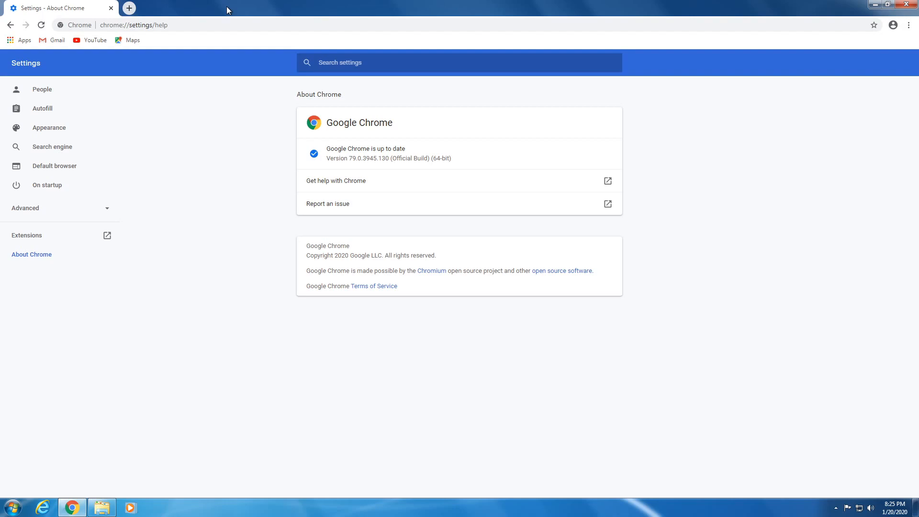
mouse_move(208, 4)
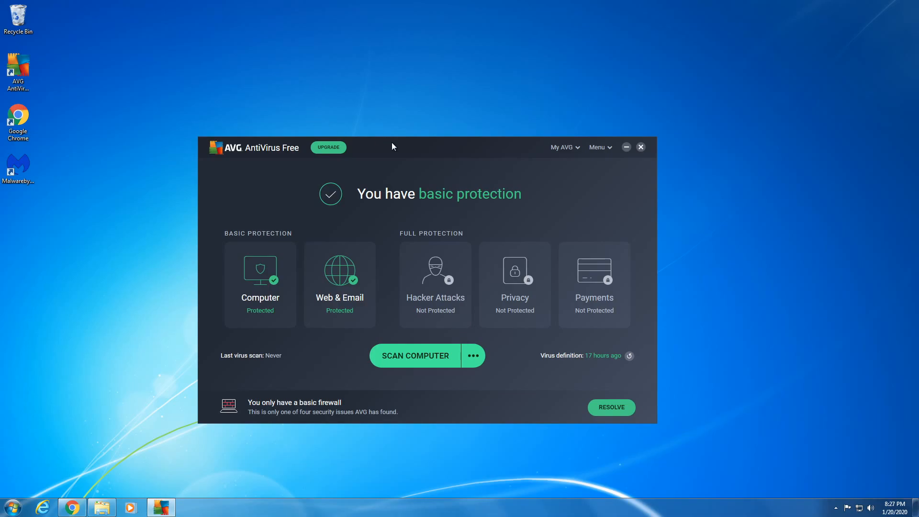
Reposition the AVG AntiVirus Free dashboard, then close it back to the desktop.
left_click_drag(392, 147, 446, 118)
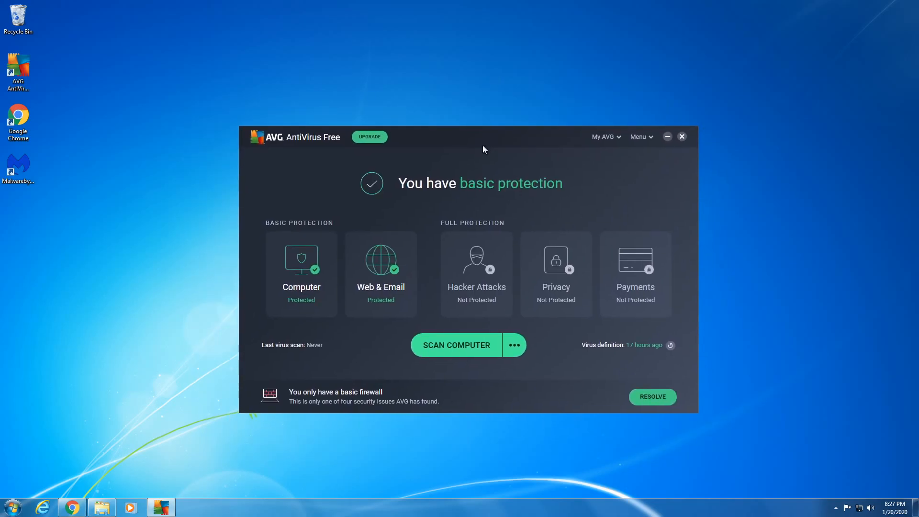
left_click_drag(484, 137, 451, 97)
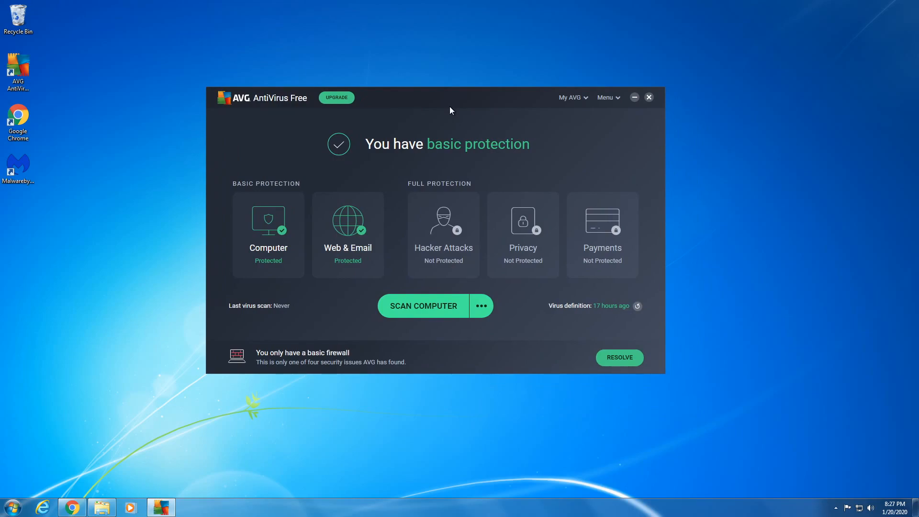
mouse_move(309, 432)
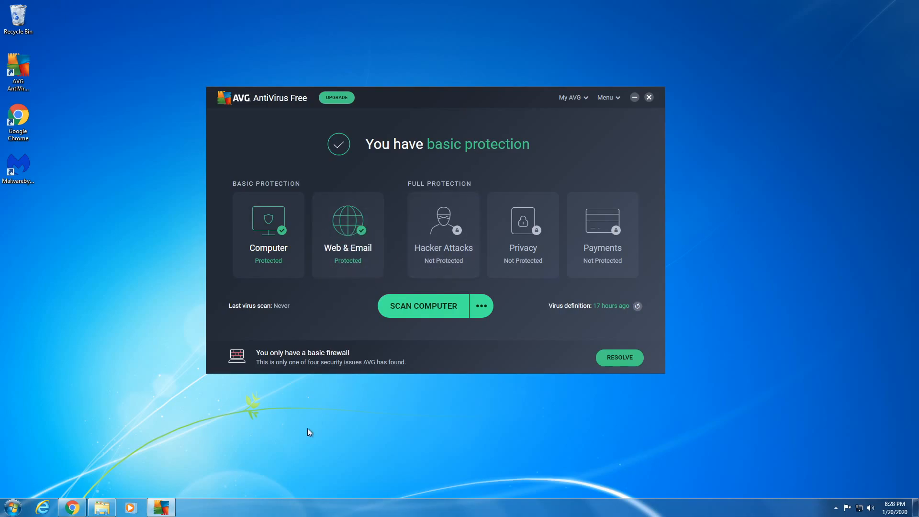
left_click(648, 98)
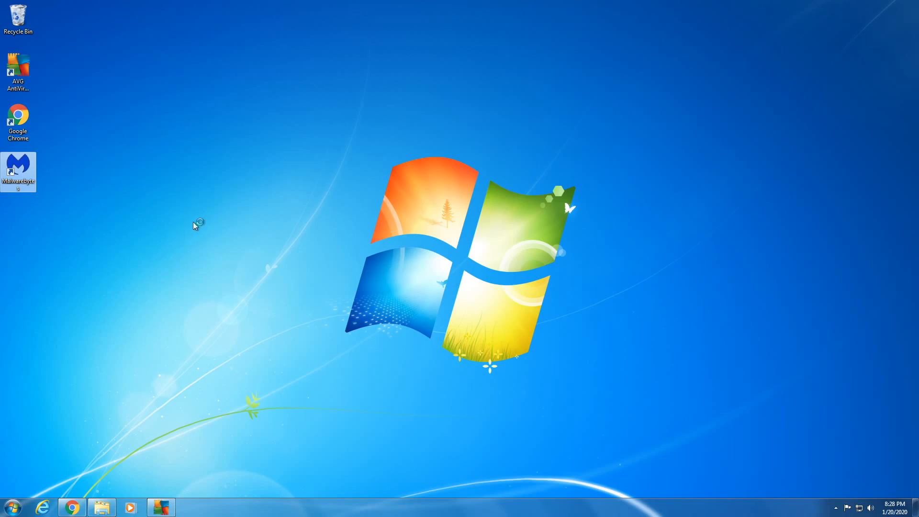
double_click(18, 169)
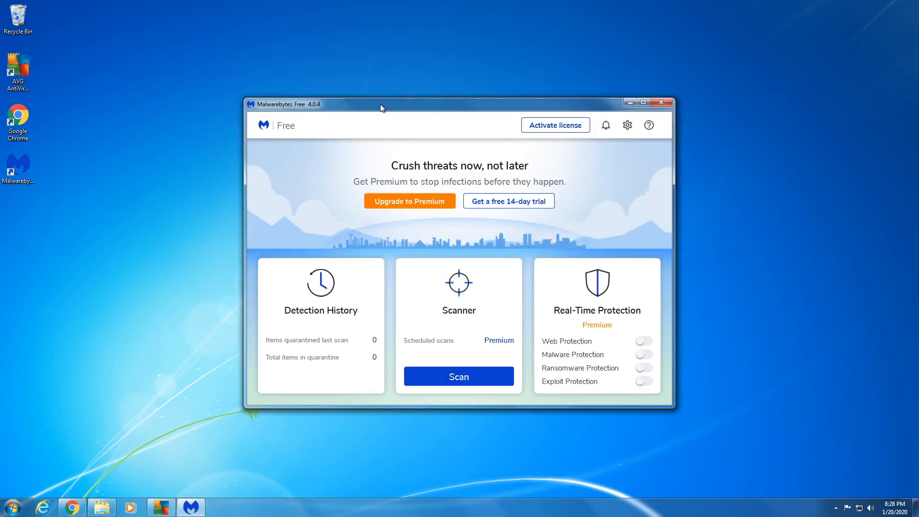
left_click_drag(380, 104, 386, 102)
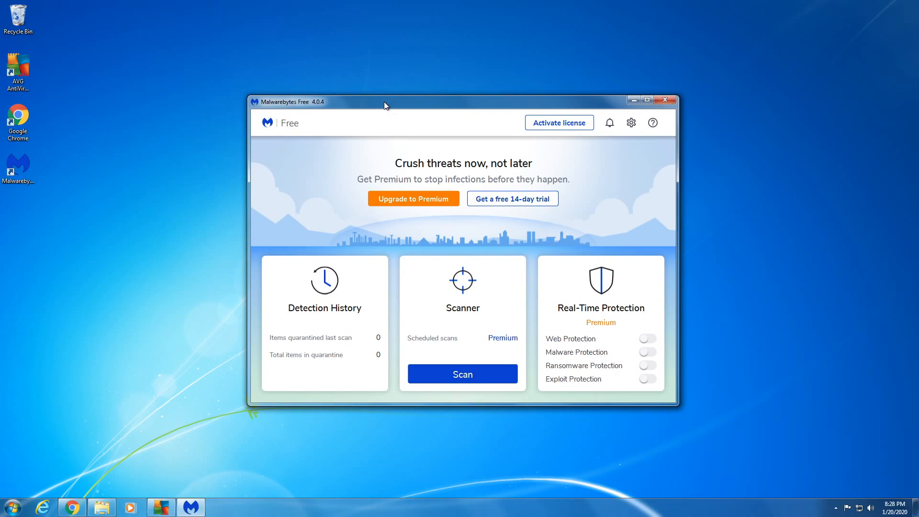
mouse_move(499, 306)
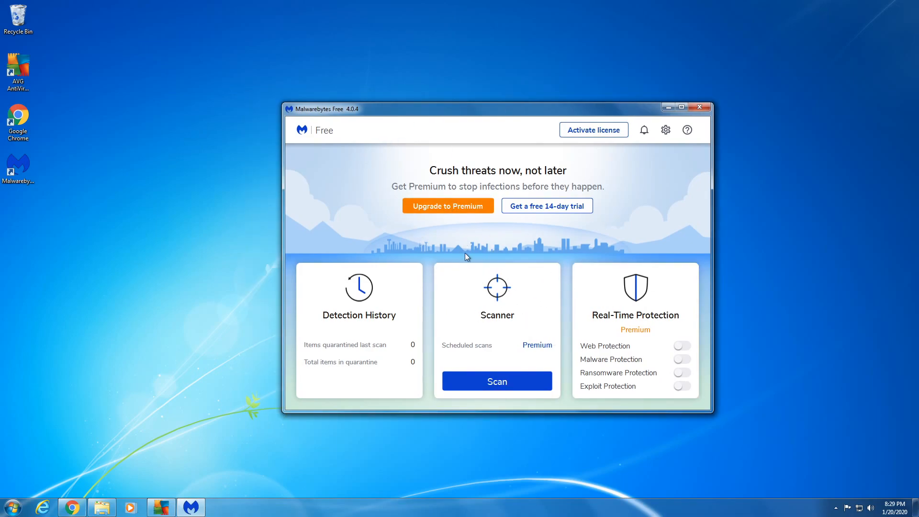
mouse_move(507, 238)
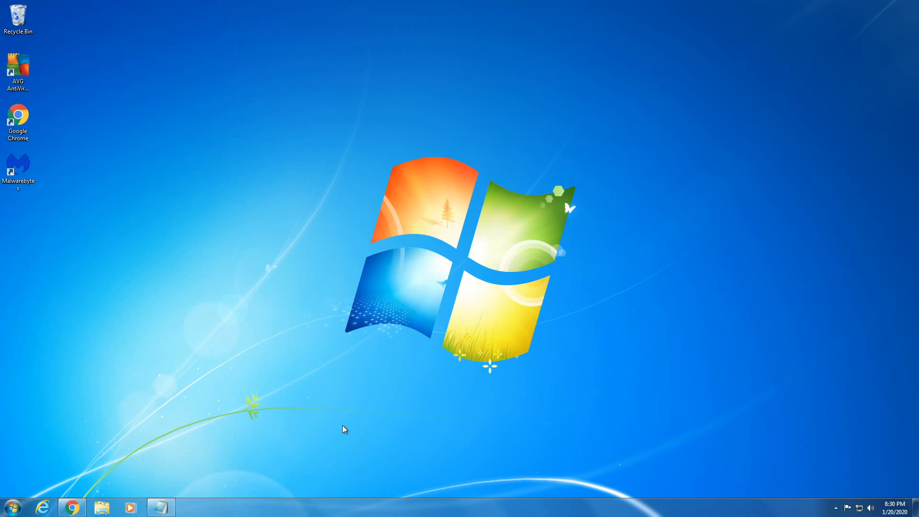
Launch Word 2016 from the Start menu's pinned programs list.
left_click(11, 507)
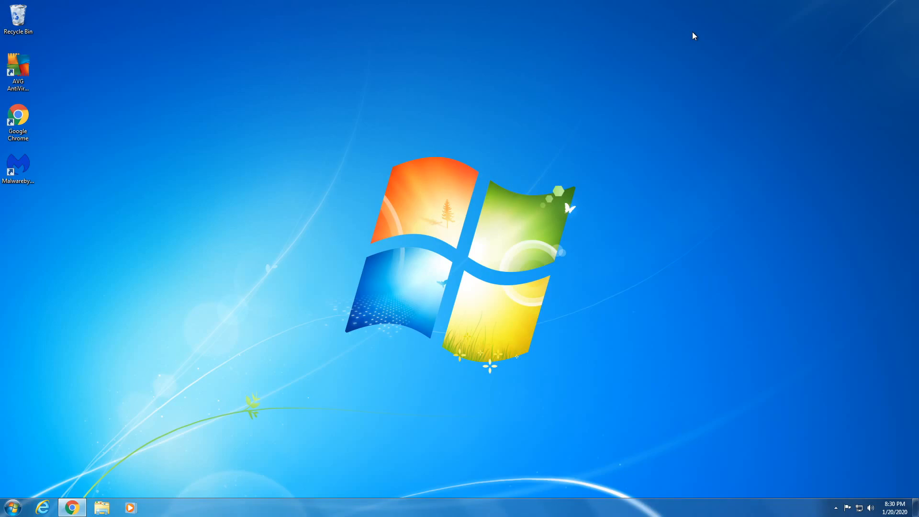
left_click(10, 506)
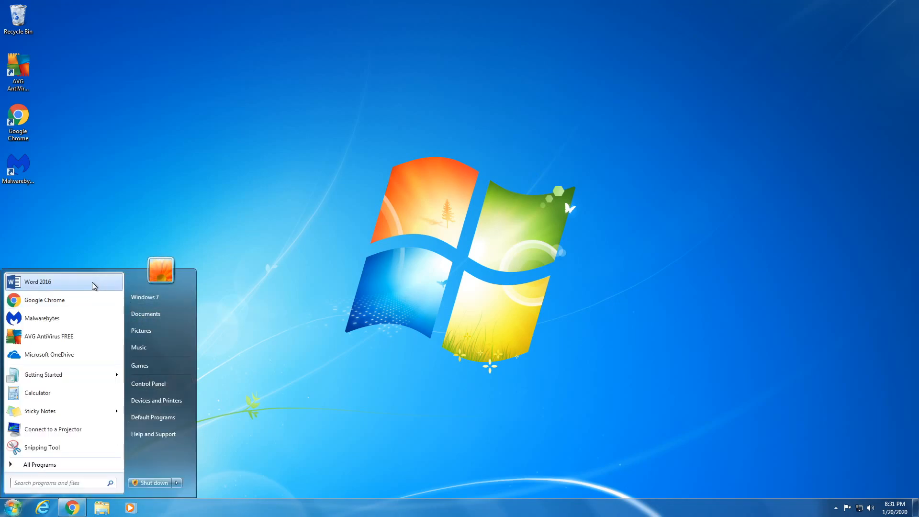
left_click(12, 508)
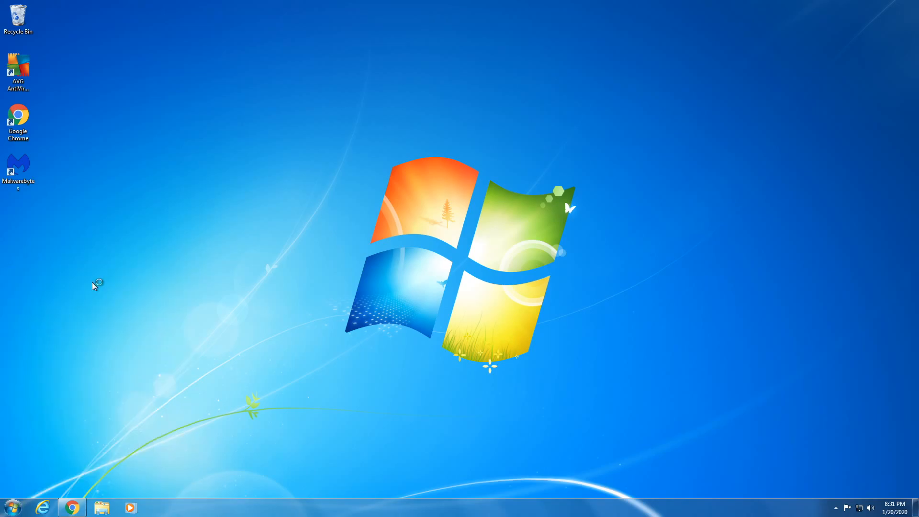
left_click(11, 507)
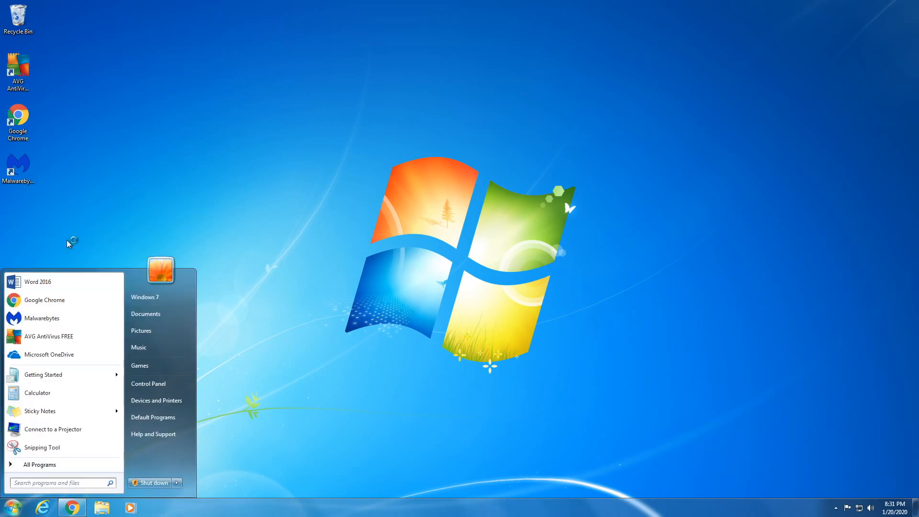
left_click(37, 282)
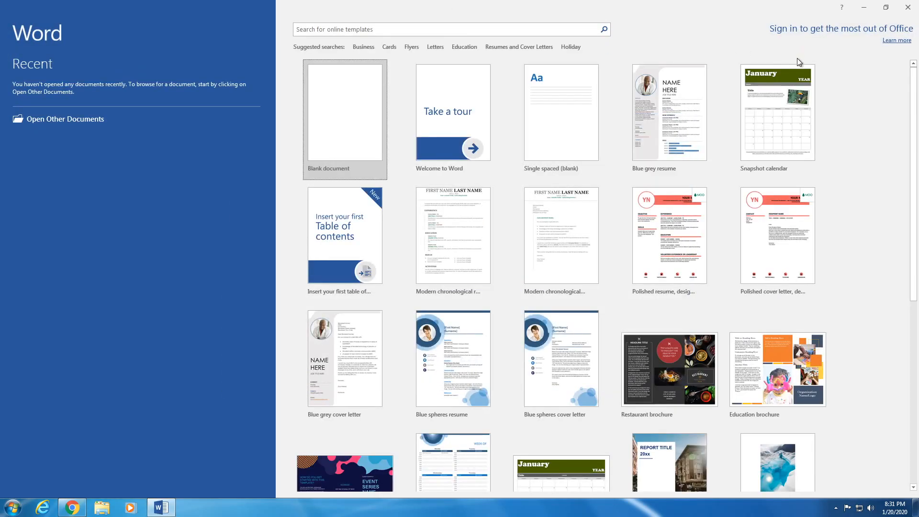
mouse_move(785, 44)
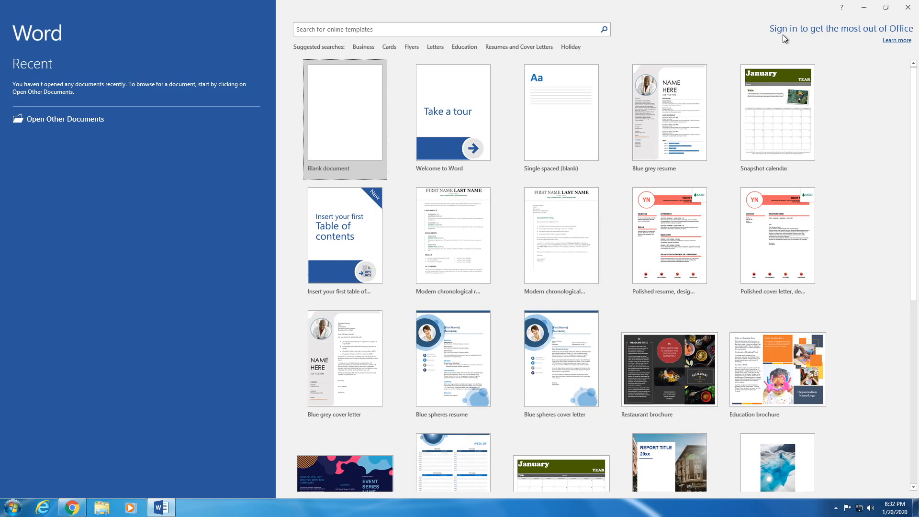
mouse_move(759, 5)
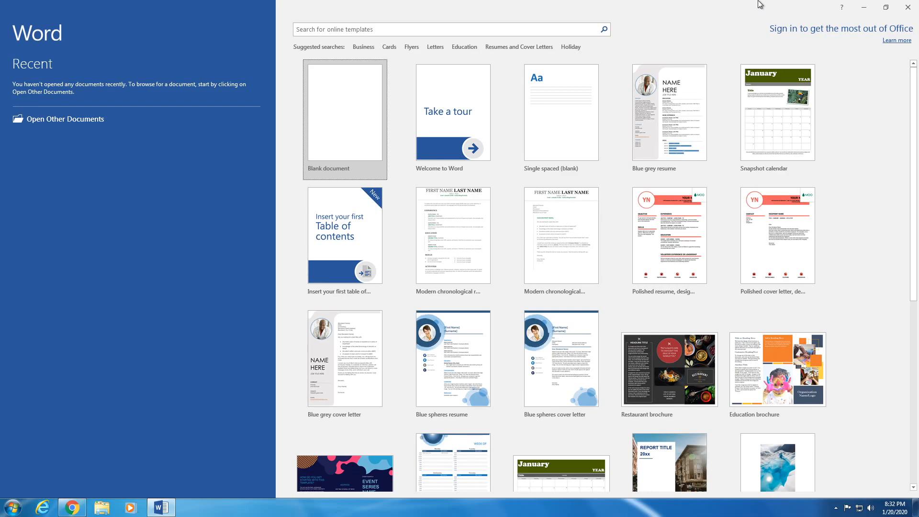
left_click(889, 7)
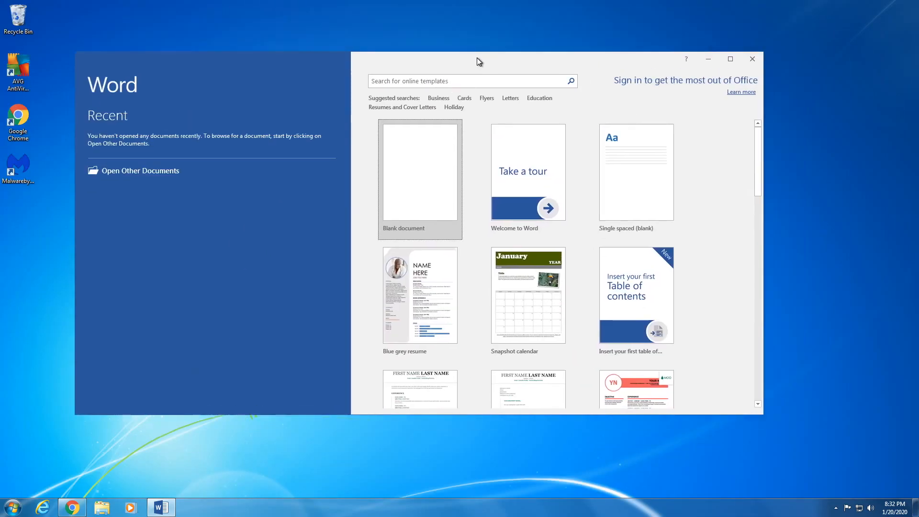
left_click_drag(478, 58, 485, 66)
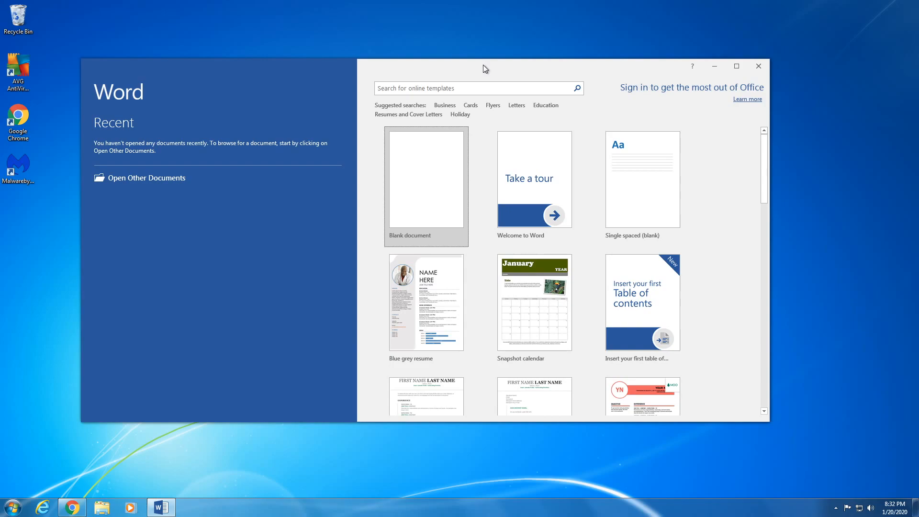
left_click_drag(485, 66, 480, 78)
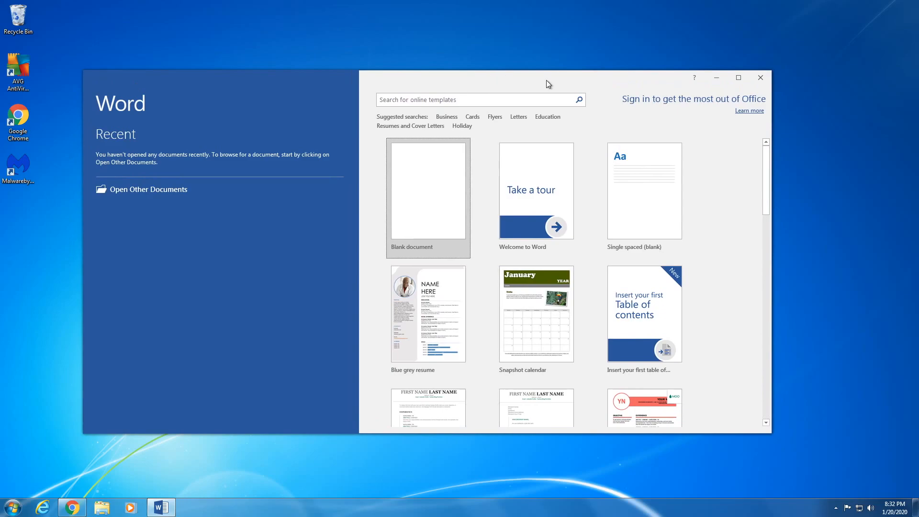
mouse_move(760, 77)
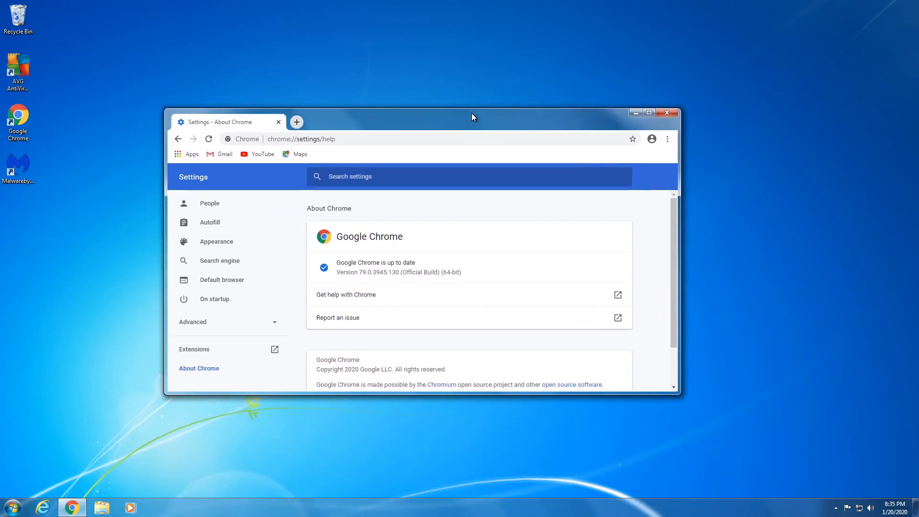
Reposition the smaller Chrome About window, still showing version 79.0.3945.130 up to date.
left_click_drag(474, 116, 473, 184)
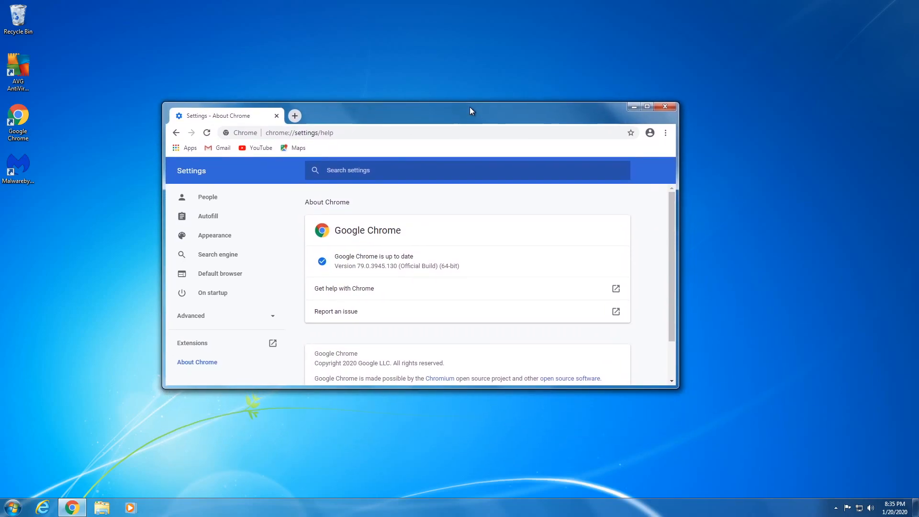
left_click_drag(472, 111, 445, 185)
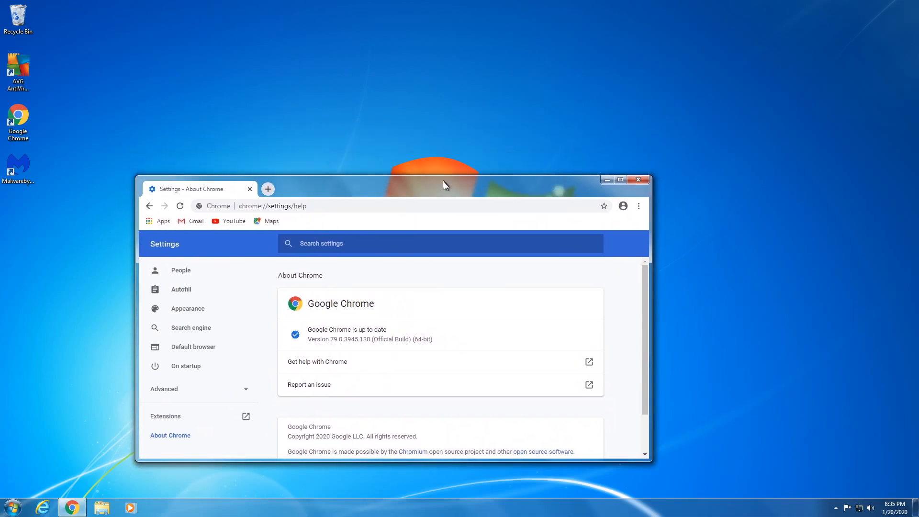
left_click_drag(443, 185, 484, 146)
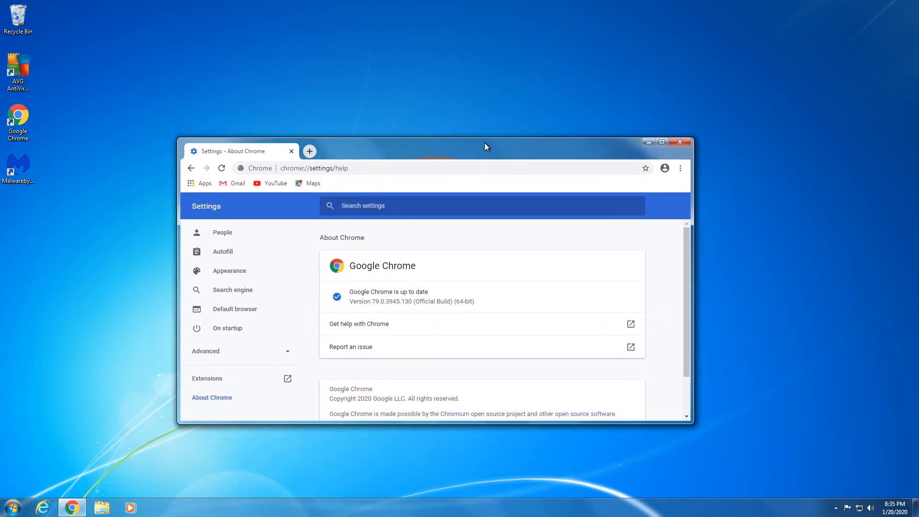